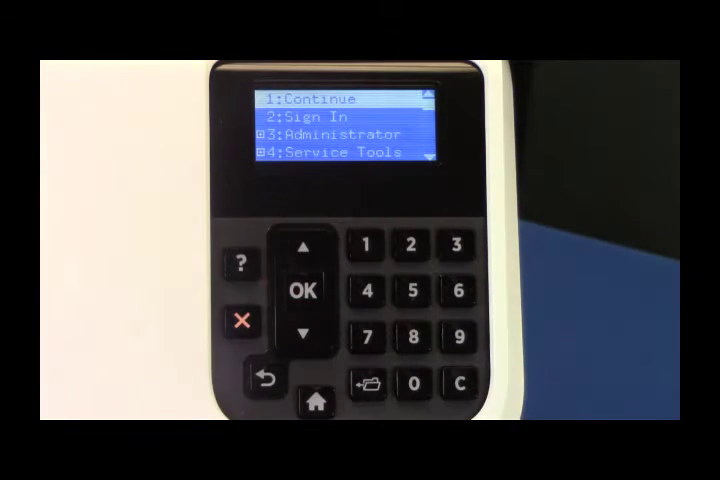
# - Select 3:Administrator and view the warning that a new firmware install is required
pyautogui.click(304, 244)
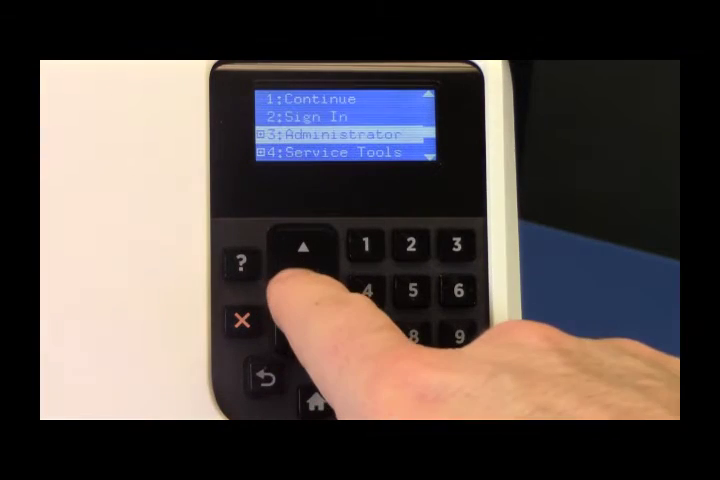
pyautogui.click(308, 292)
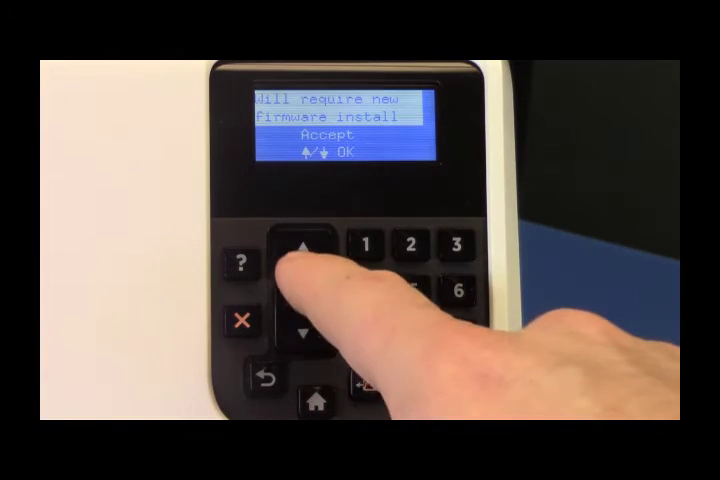
pyautogui.click(304, 292)
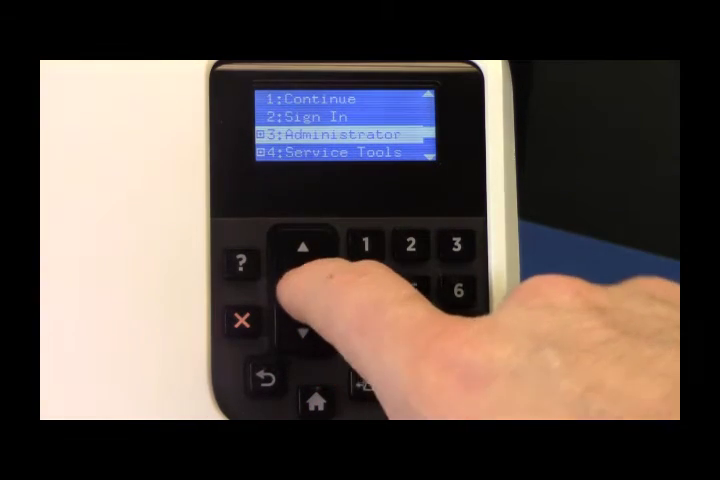
# - Leave the firmware-install warning back to the Administrator entry of the pre-boot menu
pyautogui.click(304, 244)
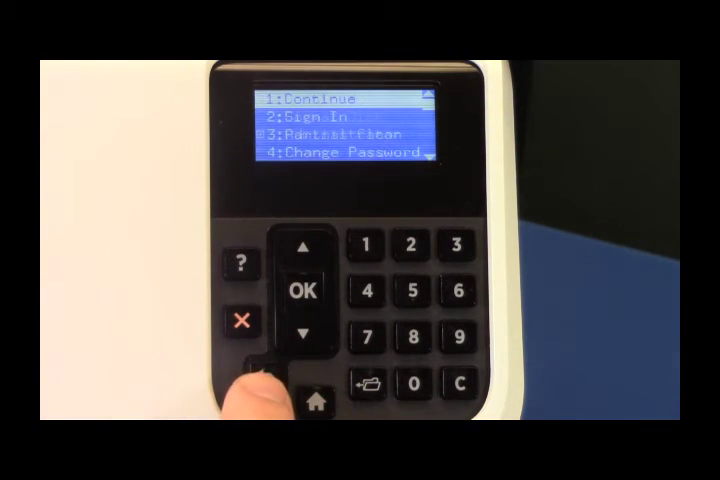
# - Exit the Administrator submenu to the main menu listing Continue, Sign In, Administrator, Service Tools
pyautogui.click(302, 248)
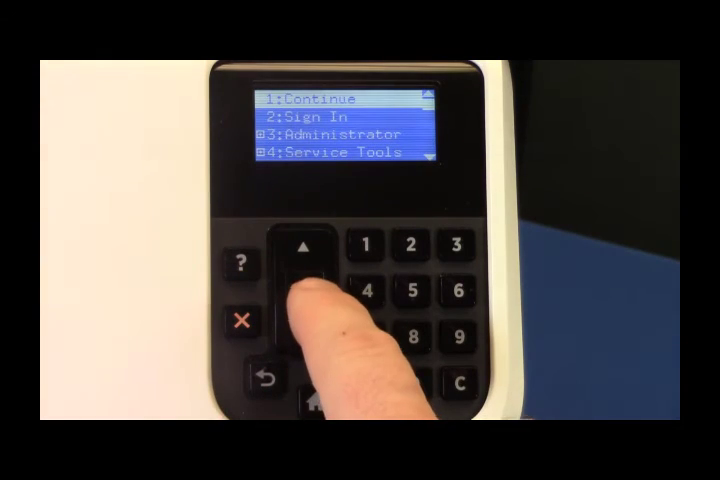